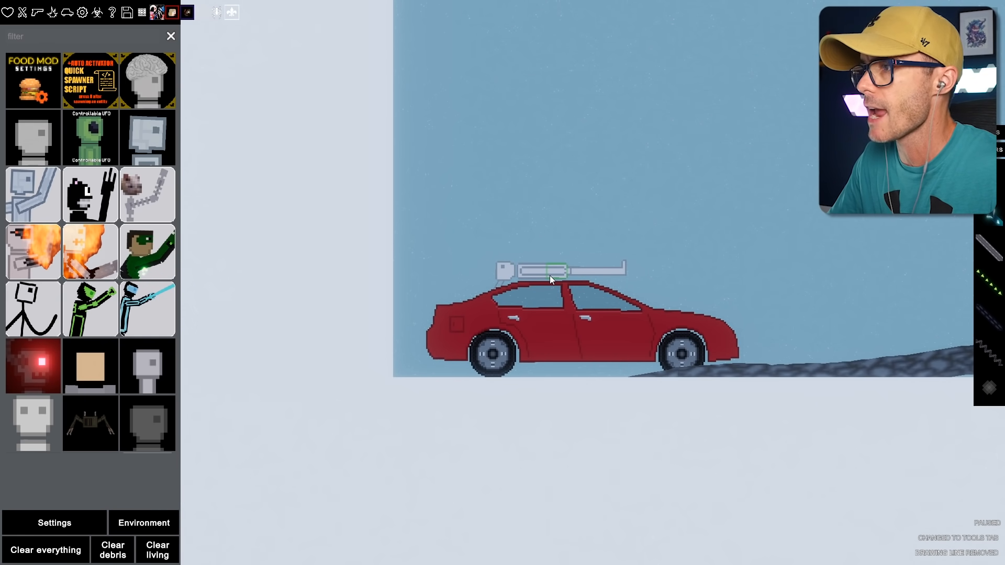
# - Activate the red car's roof thruster and let it race around the looping rock track
pyautogui.rightClick(550, 279)
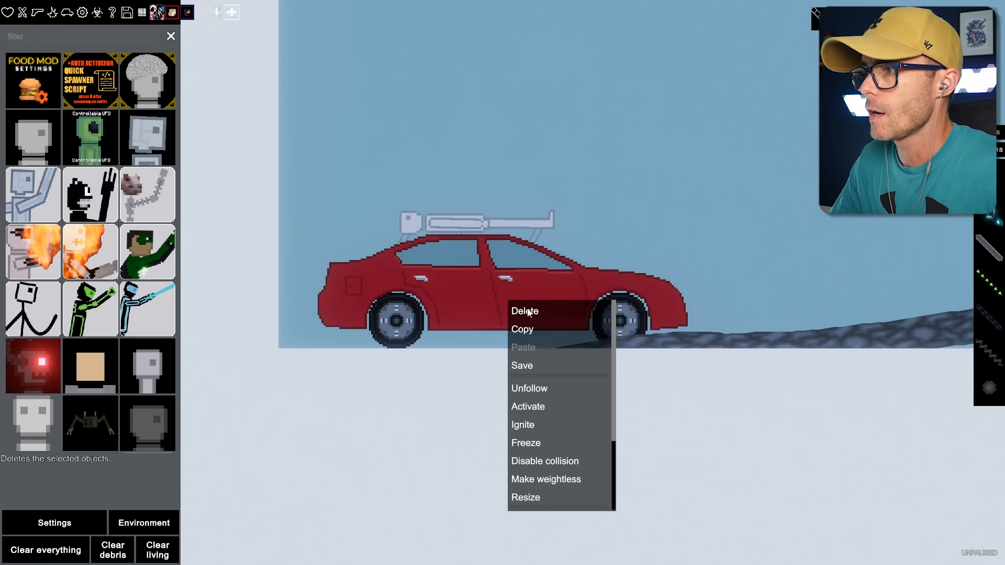
pyautogui.moveTo(529, 388)
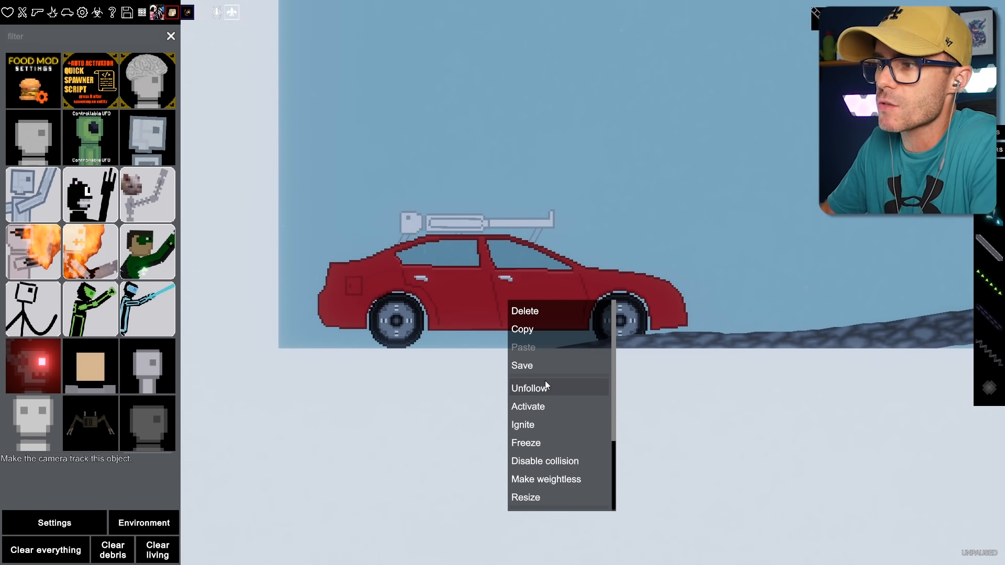
pyautogui.moveTo(553, 411)
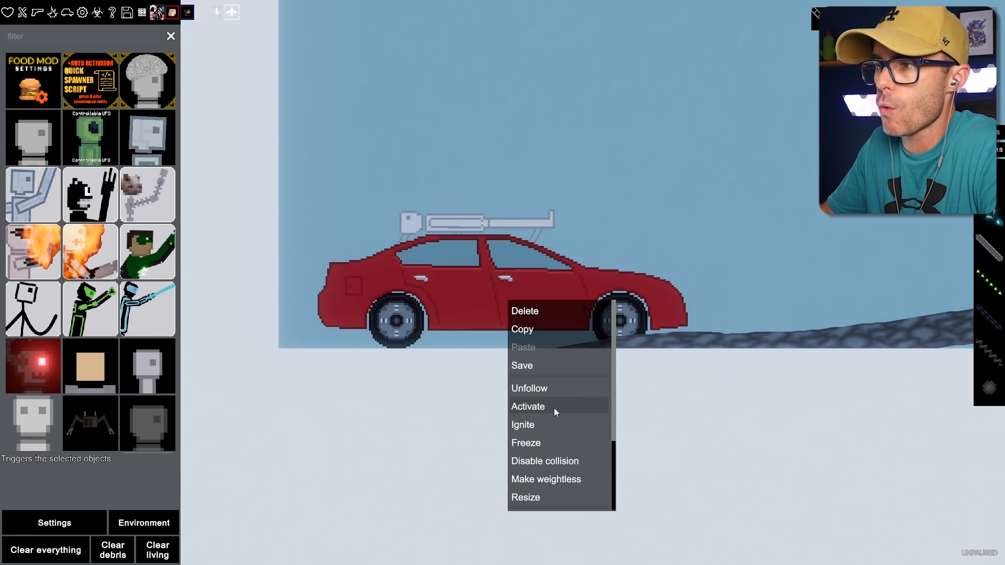
pyautogui.click(528, 406)
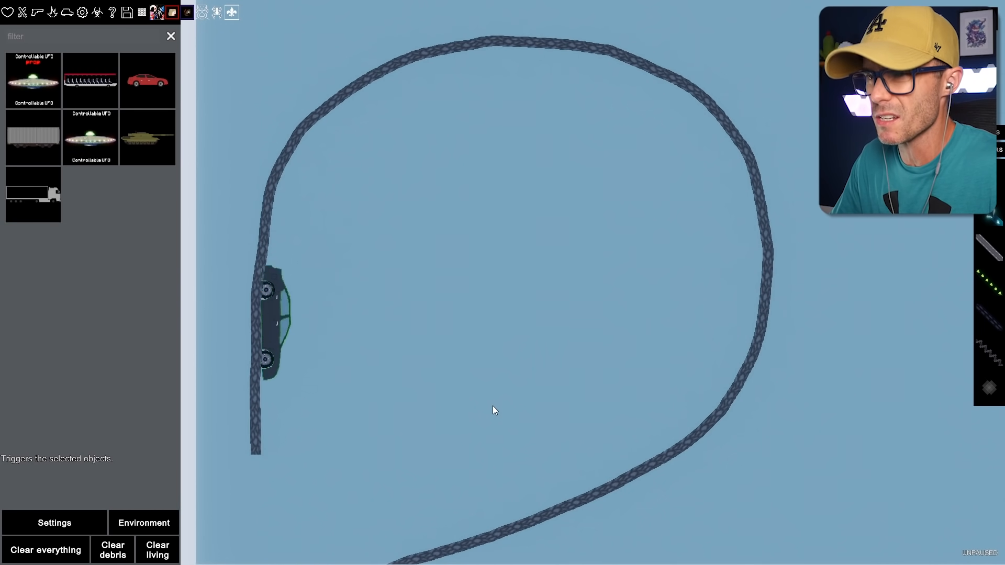
pyautogui.click(46, 550)
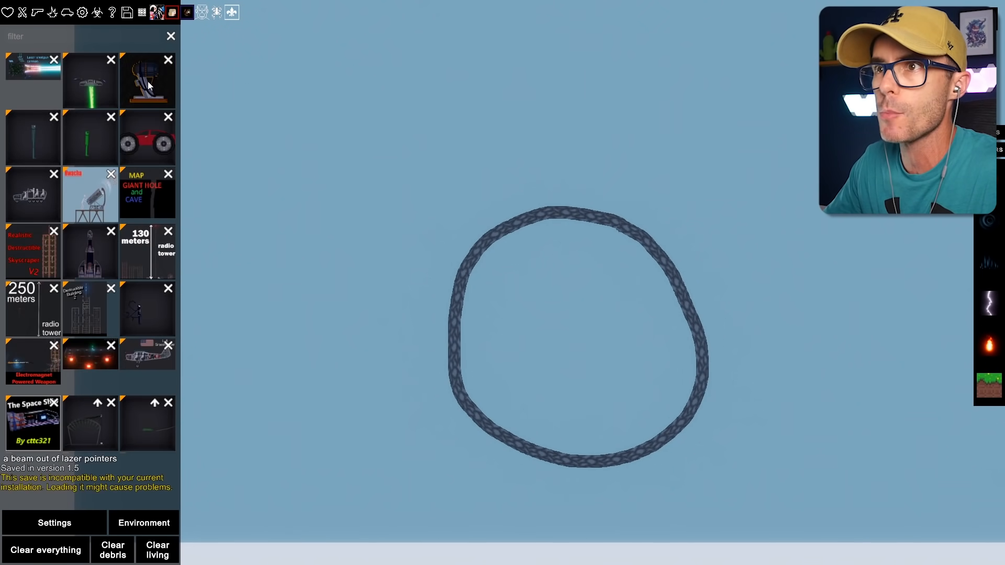
pyautogui.click(148, 134)
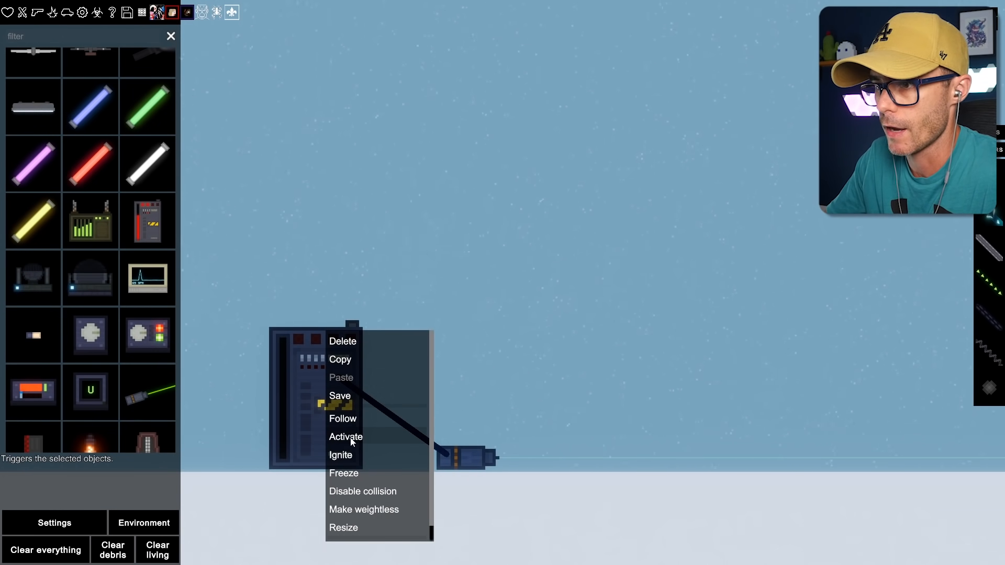
# - Activate the generator so the emitter fires its purple beam
pyautogui.click(346, 437)
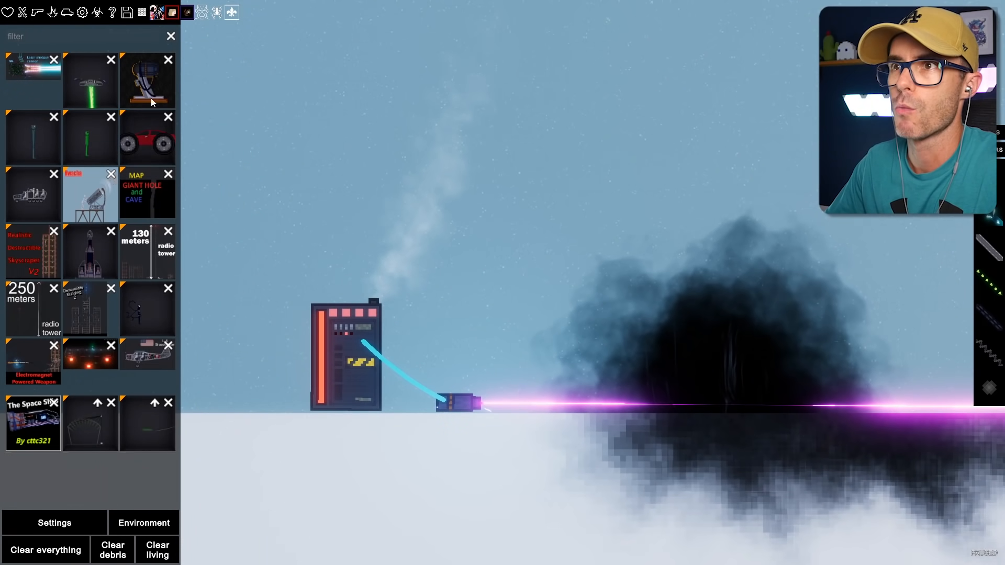
# - Use the emitter's menu for a larger cannon and fire it at the standing ragdoll
pyautogui.rightClick(455, 400)
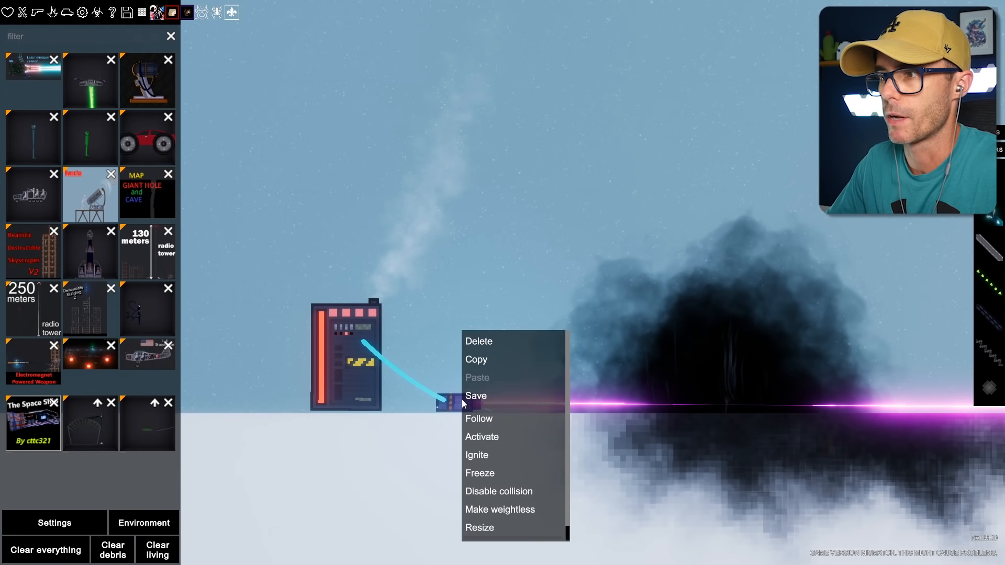
pyautogui.click(481, 437)
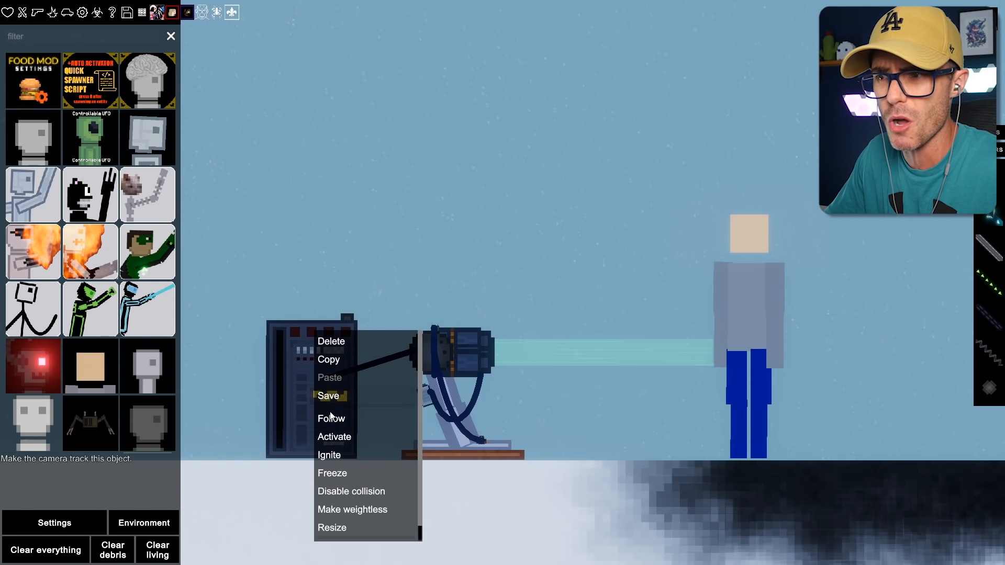
pyautogui.click(333, 437)
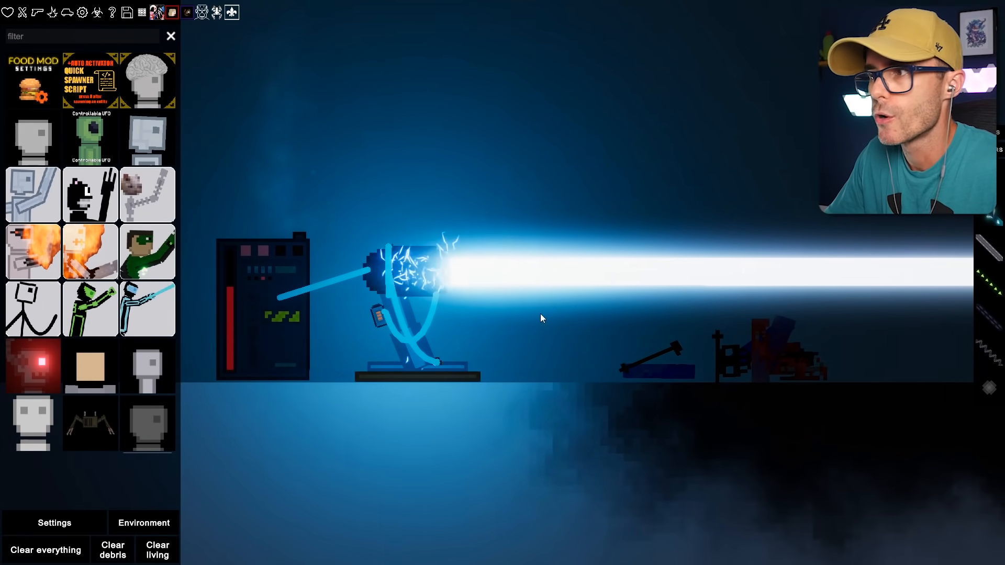
pyautogui.moveTo(91, 139)
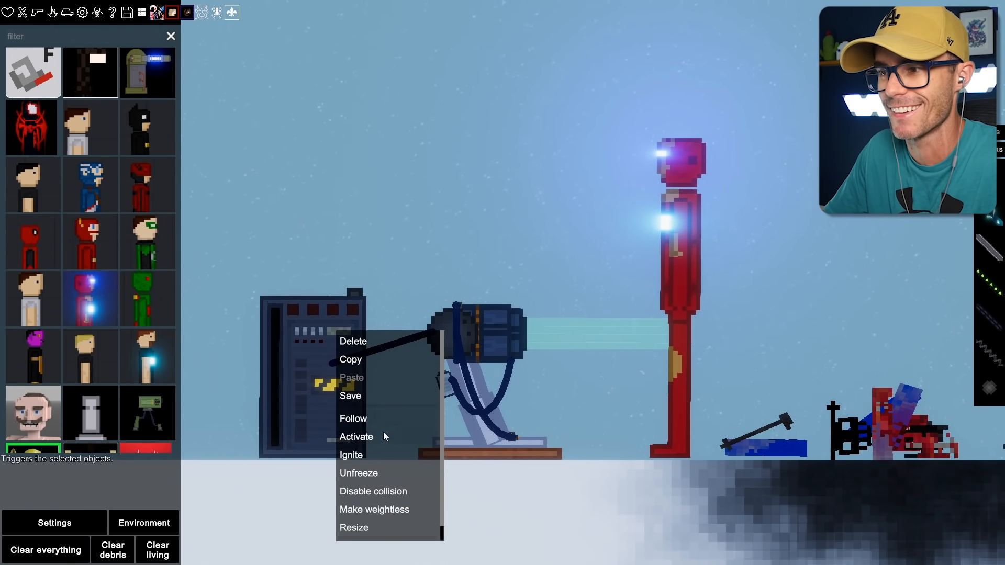
# - Activate the generator to fire the cannon at the tall red armoured figure
pyautogui.click(356, 436)
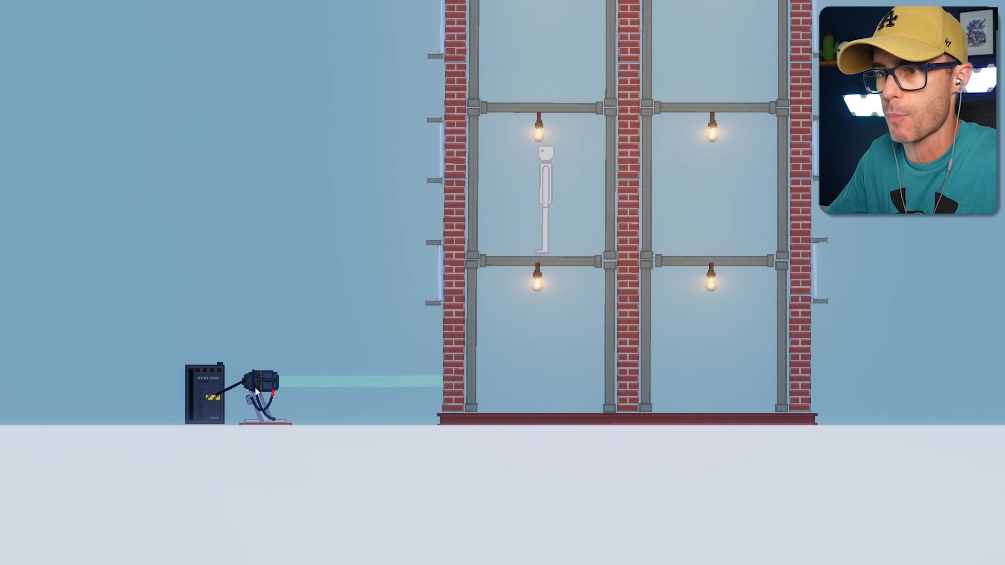
# - Activate the generator to fire the small cannon at the brick-and-steel building
pyautogui.rightClick(257, 385)
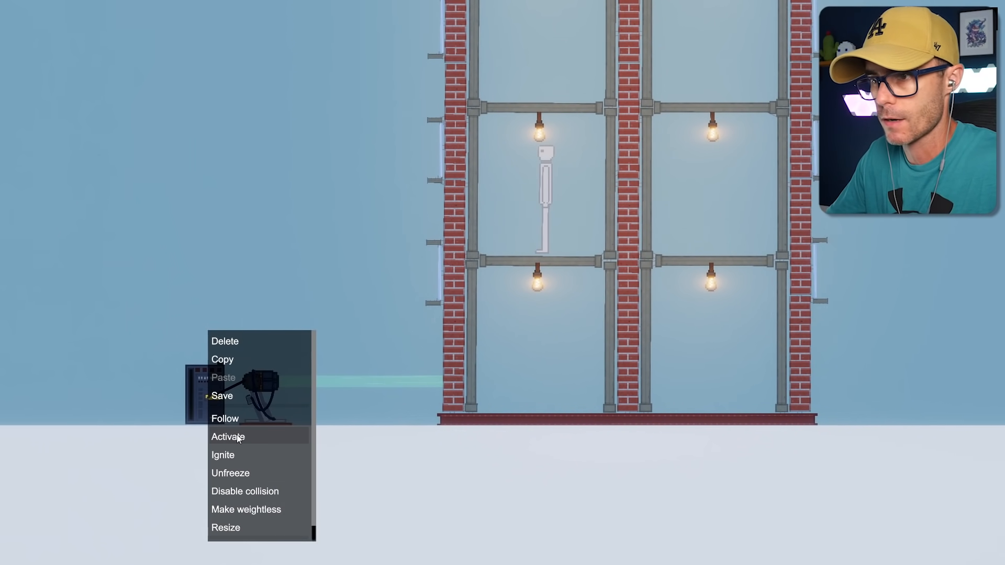
pyautogui.click(228, 437)
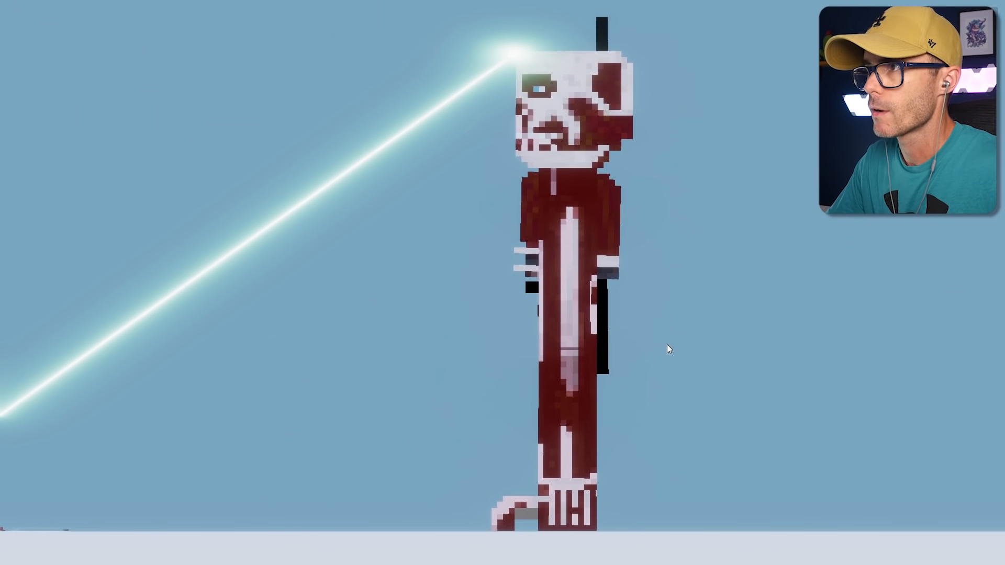
pyautogui.moveTo(639, 359)
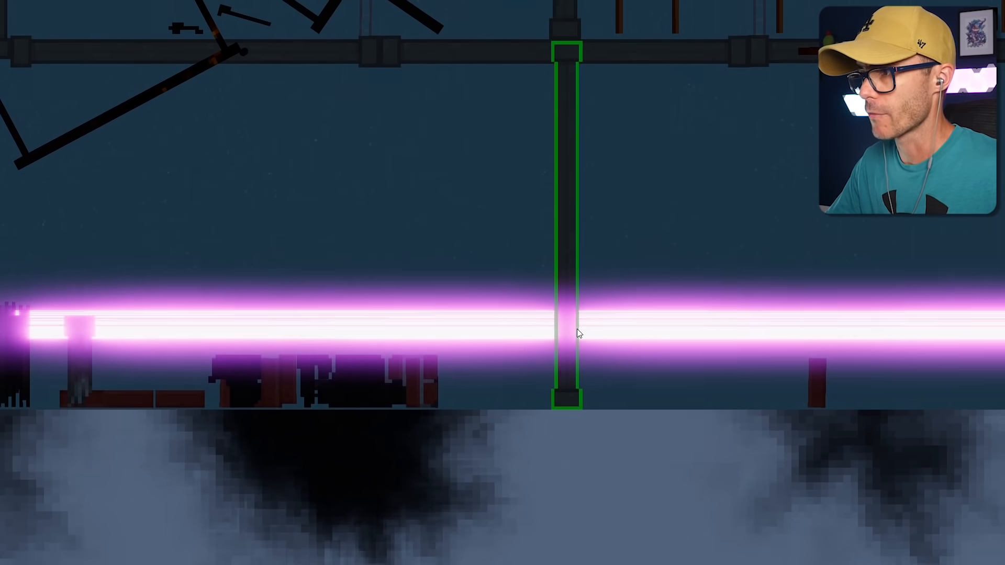
# - Open the steel girder's context menu while the framework collapses
pyautogui.rightClick(569, 333)
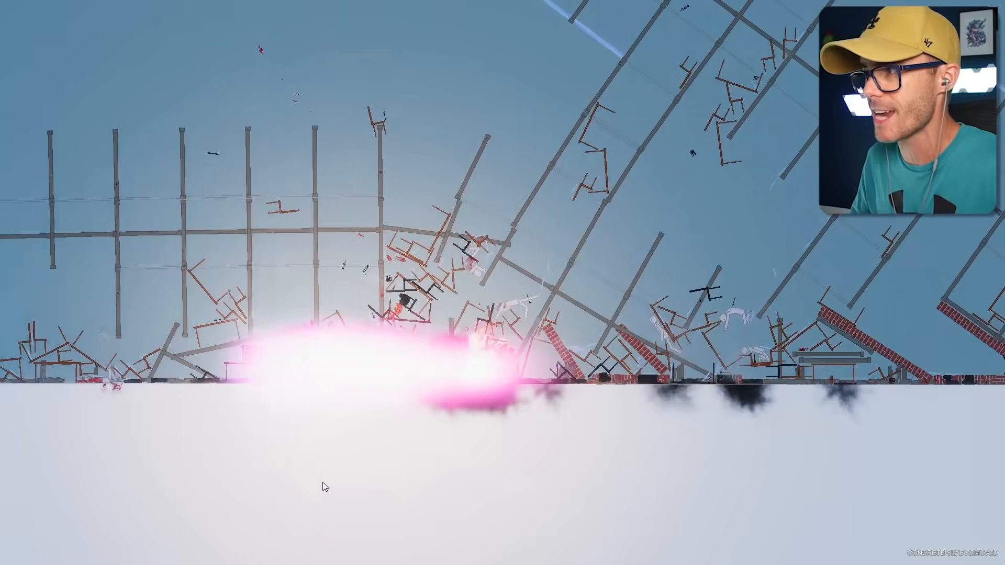
pyautogui.moveTo(444, 431)
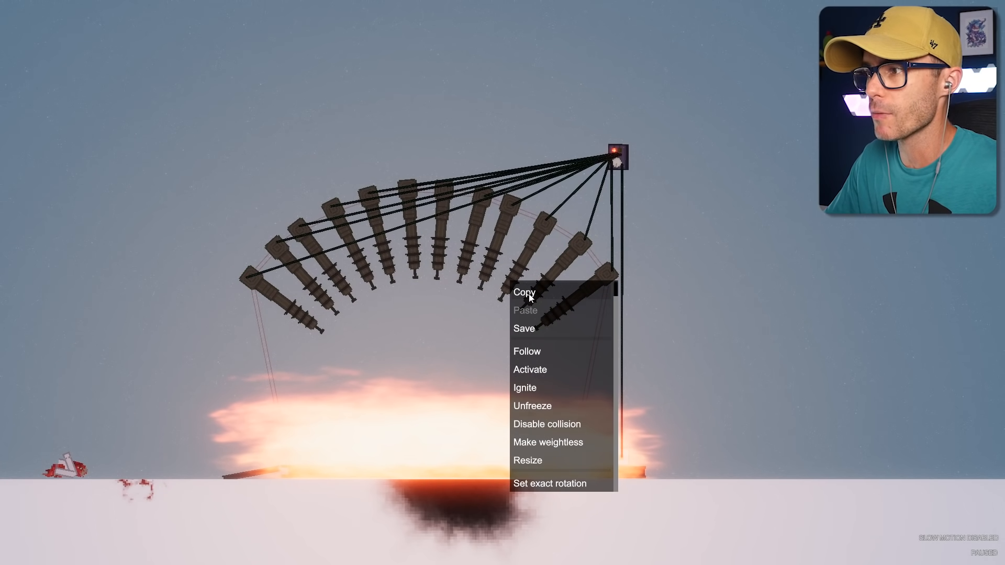
# - Copy the arc of wired cannons hanging above the blast
pyautogui.click(523, 292)
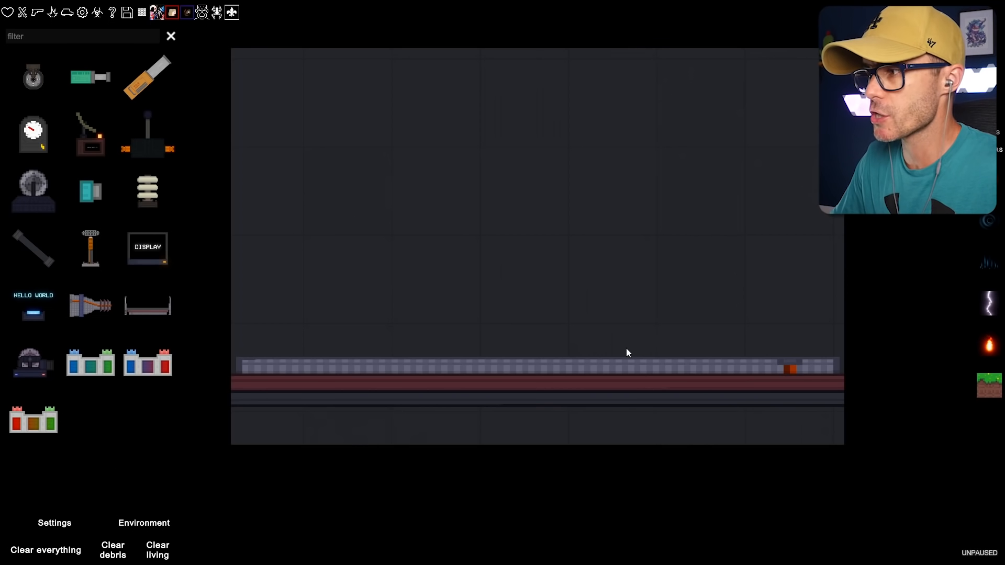
# - Scroll up the spawn catalogue and select an electronic gadget
pyautogui.scroll(3)
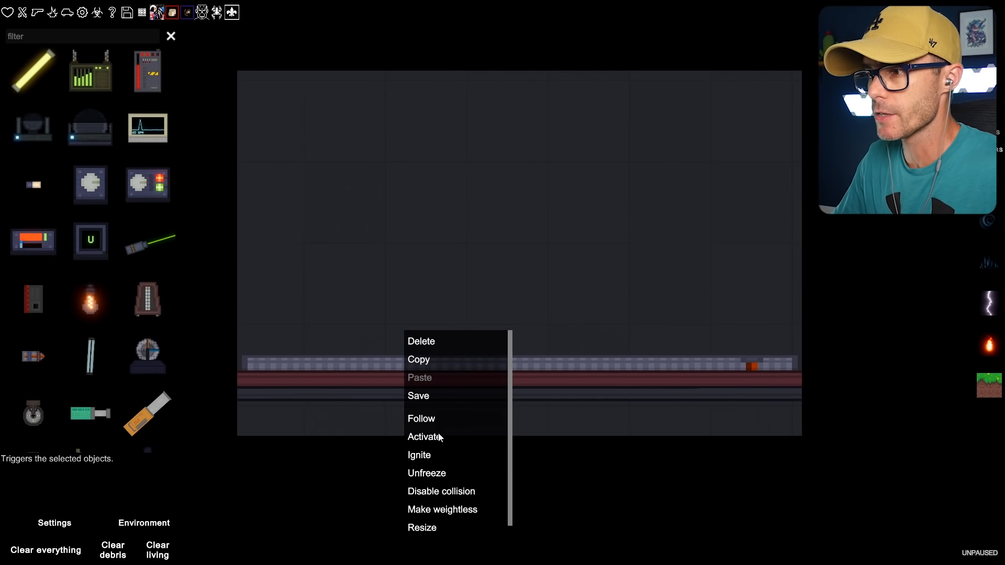
pyautogui.click(419, 455)
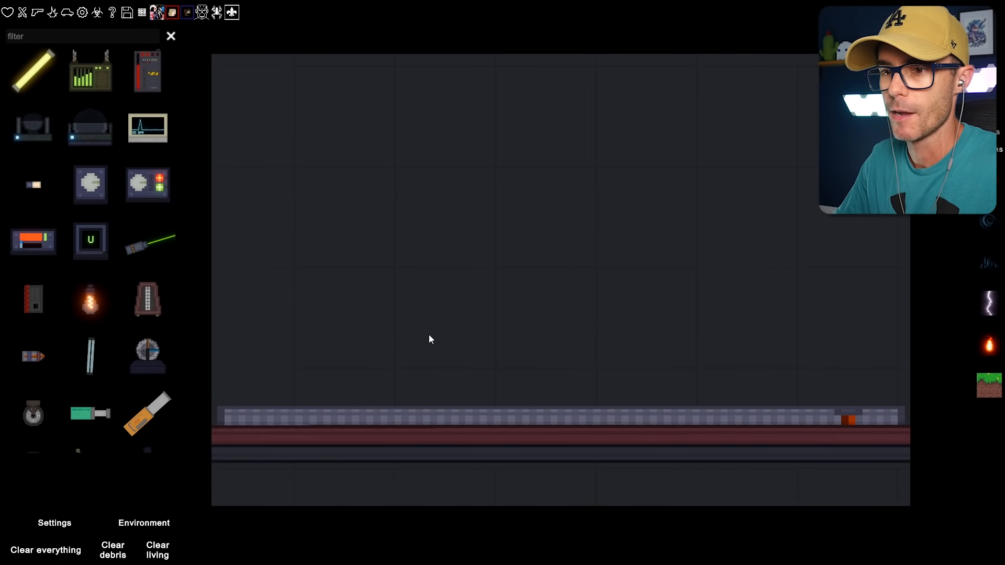
# - Place a generator beneath the thruster bed and activate it
pyautogui.click(468, 401)
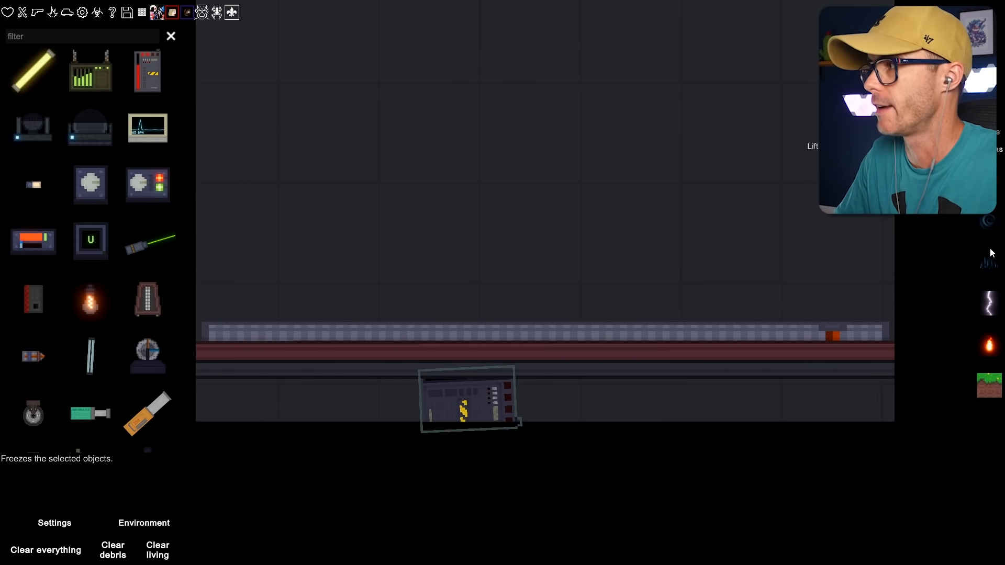
pyautogui.rightClick(468, 397)
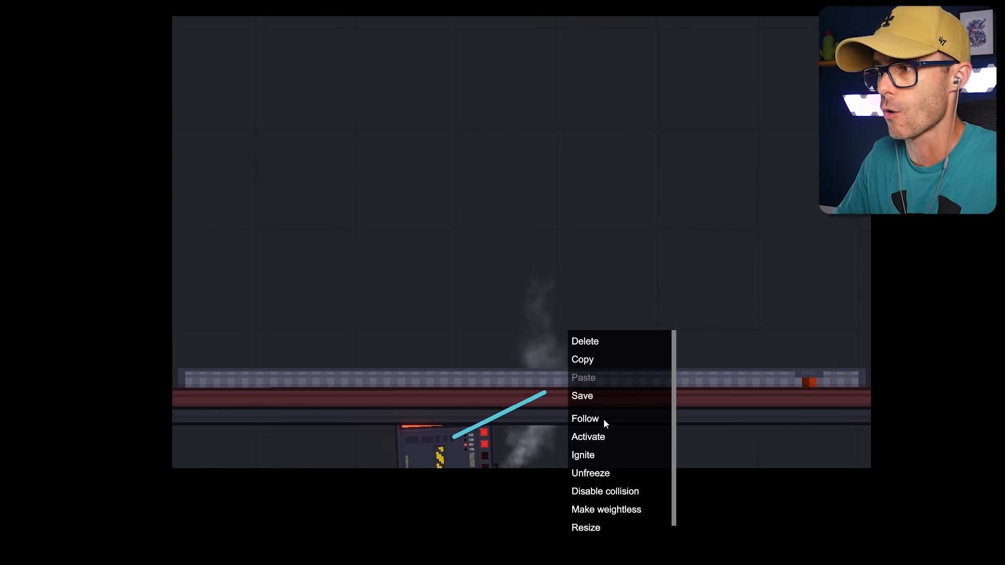
pyautogui.click(582, 455)
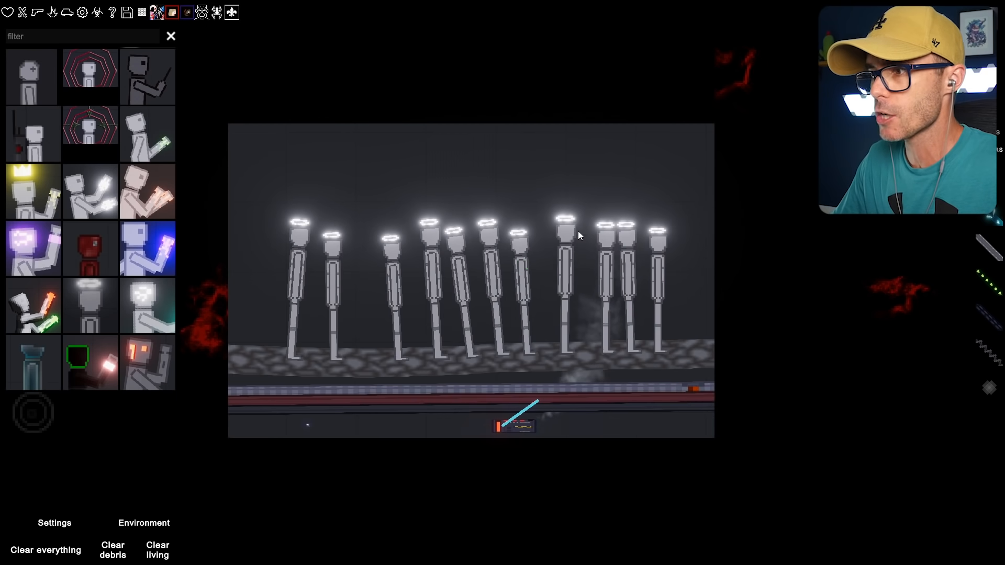
# - Spawn haloed figures above the bed and reactivate the machine beneath it
pyautogui.click(171, 36)
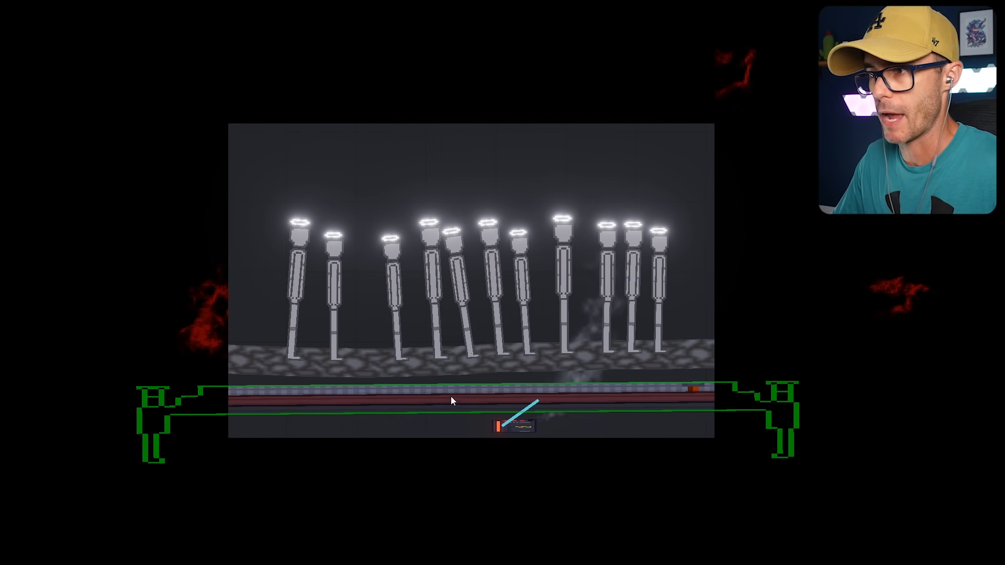
pyautogui.rightClick(452, 401)
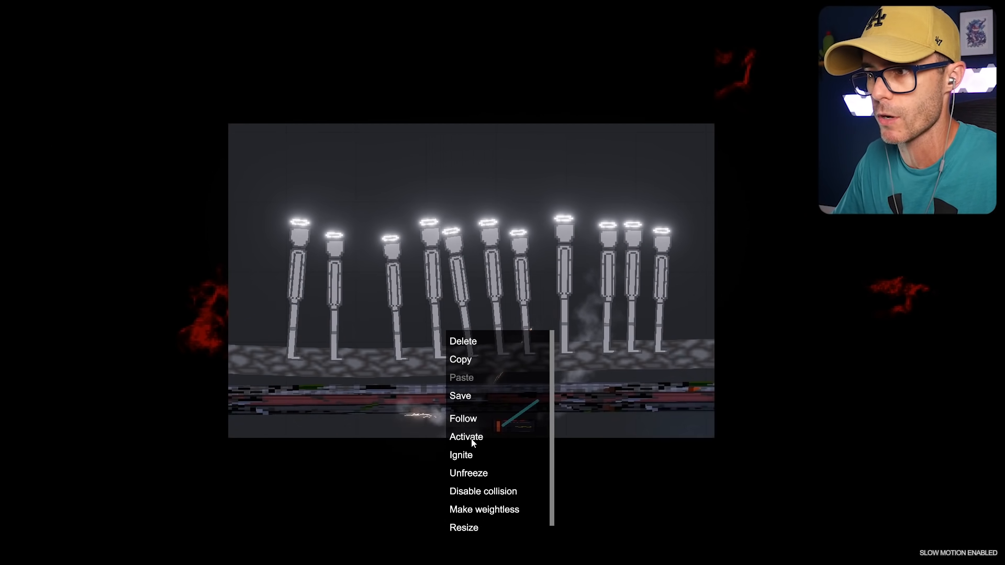
pyautogui.click(466, 436)
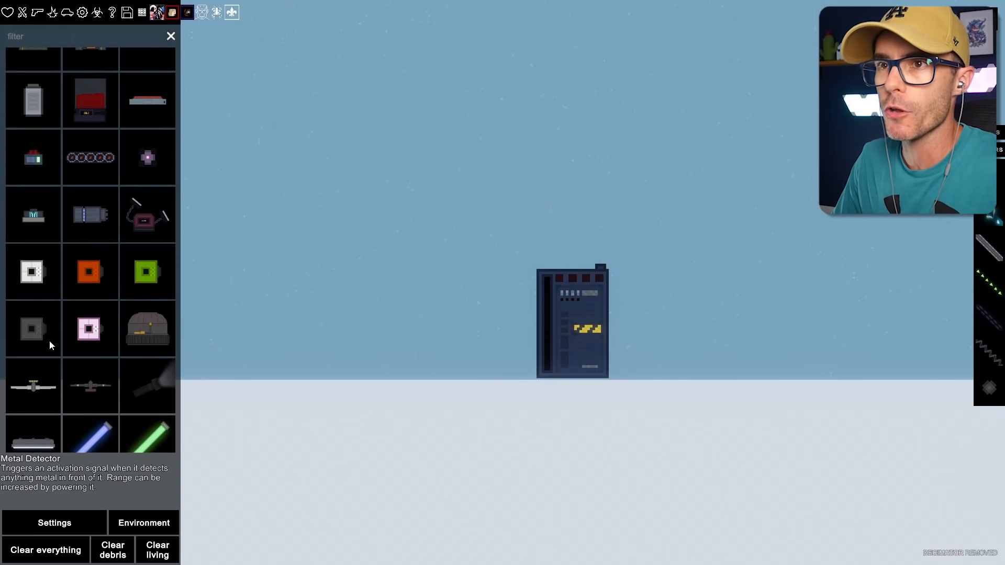
pyautogui.moveTo(370, 320)
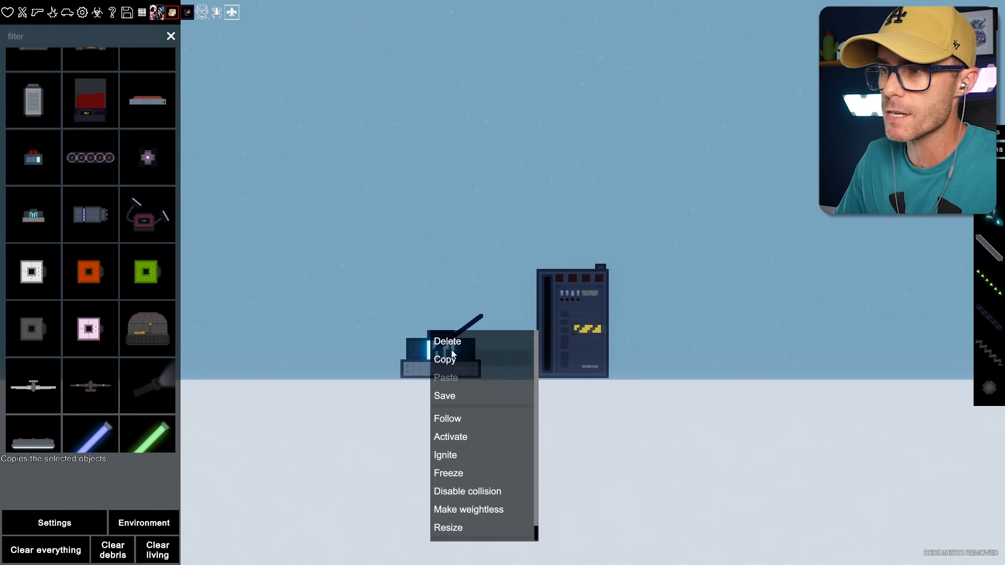
# - Copy the generator together with the small glowing device beside it
pyautogui.click(450, 437)
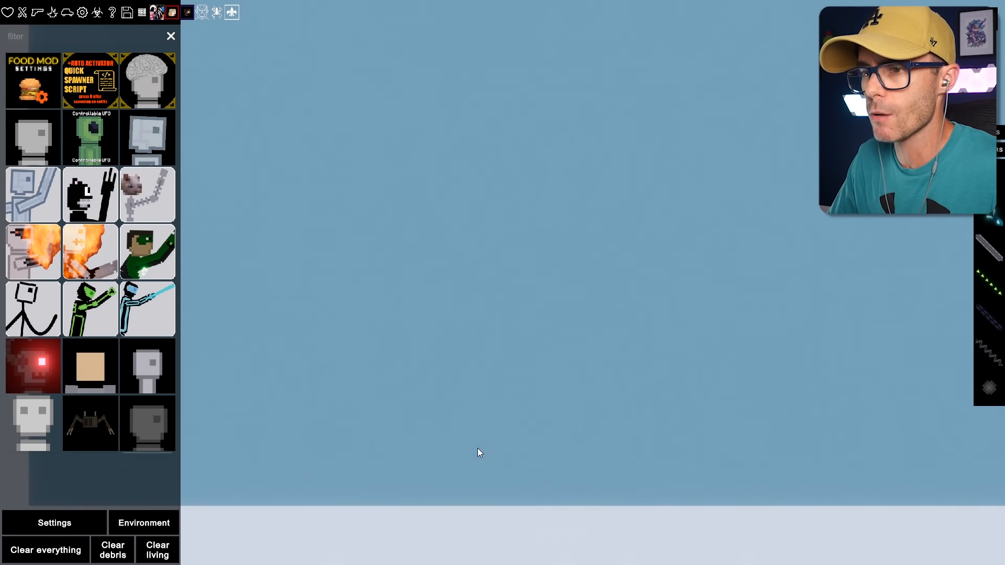
pyautogui.moveTo(404, 314)
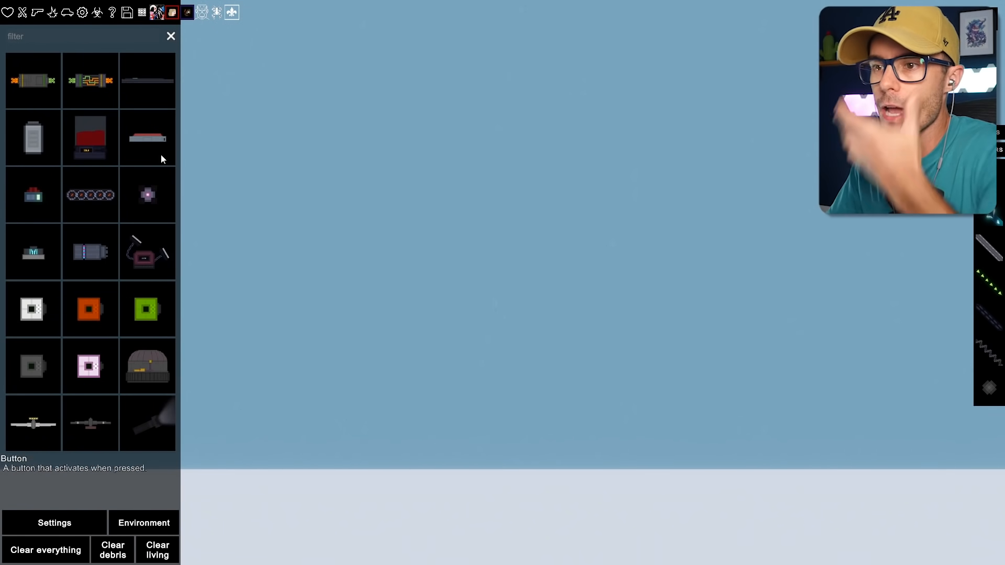
# - Scroll the spawn menu and add another person to the end of the crowd
pyautogui.scroll(-3)
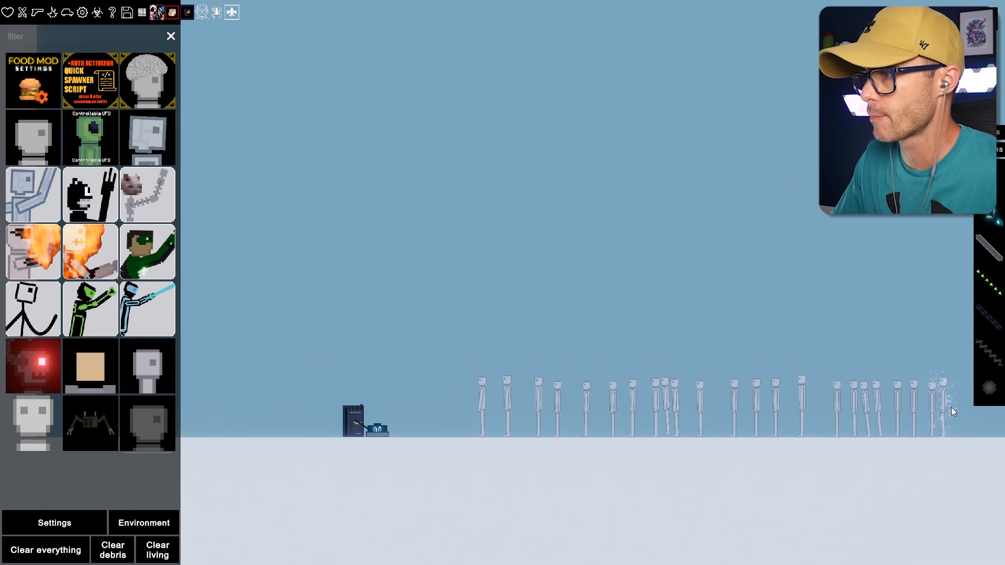
pyautogui.click(171, 36)
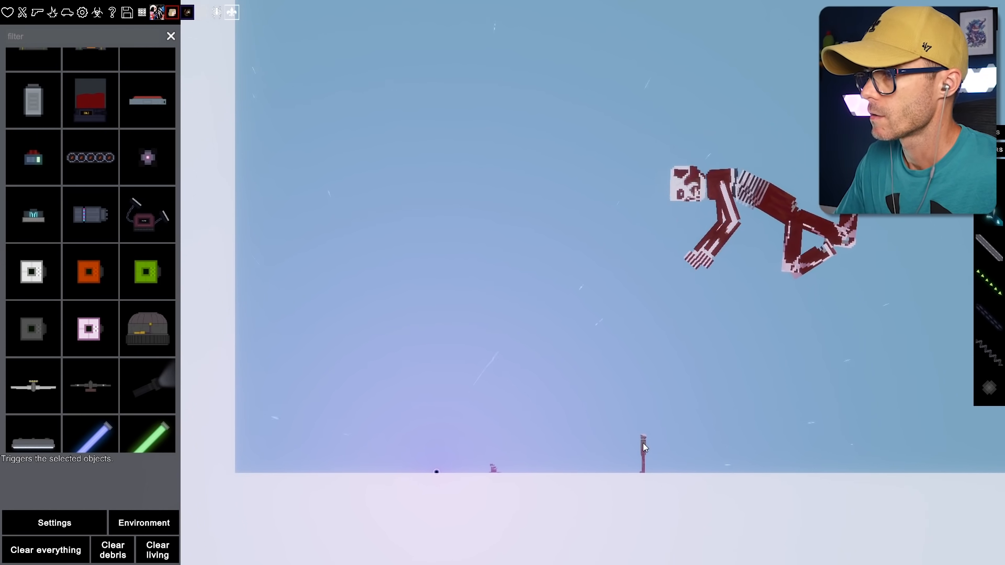
# - Save the stone arch and generator build as a contraption named 'Black Hole'
pyautogui.click(173, 12)
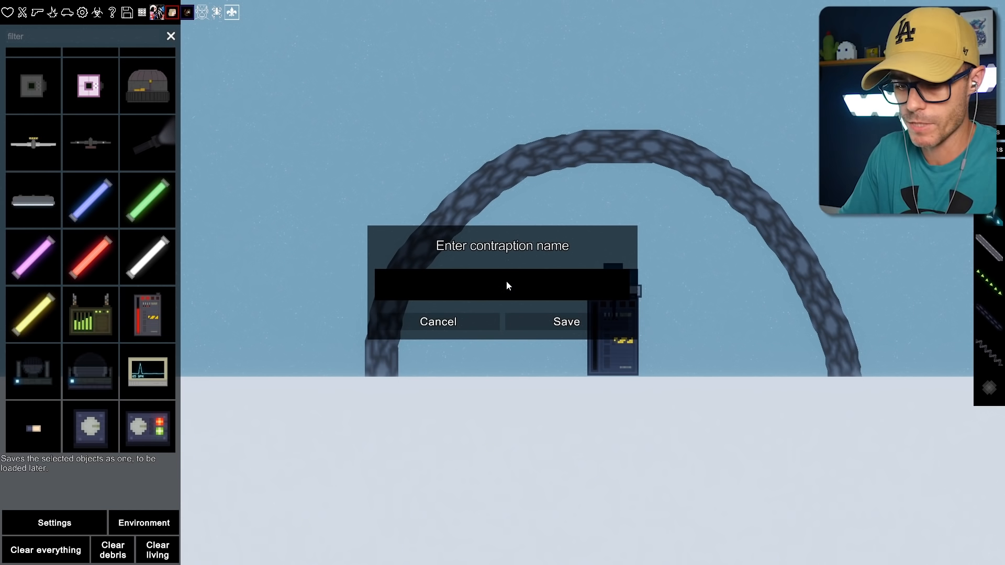
pyautogui.write('Black Hole')
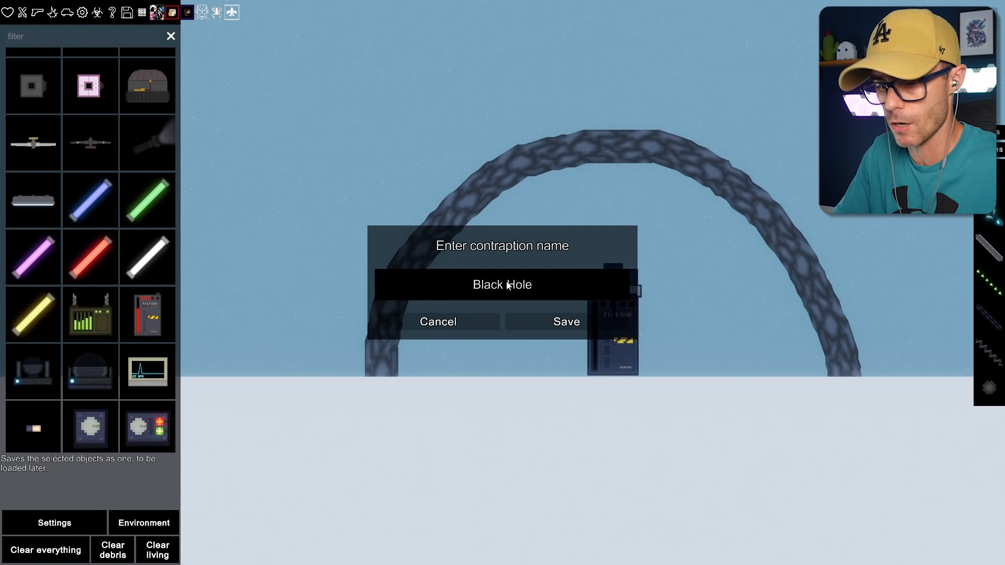
pyautogui.click(566, 321)
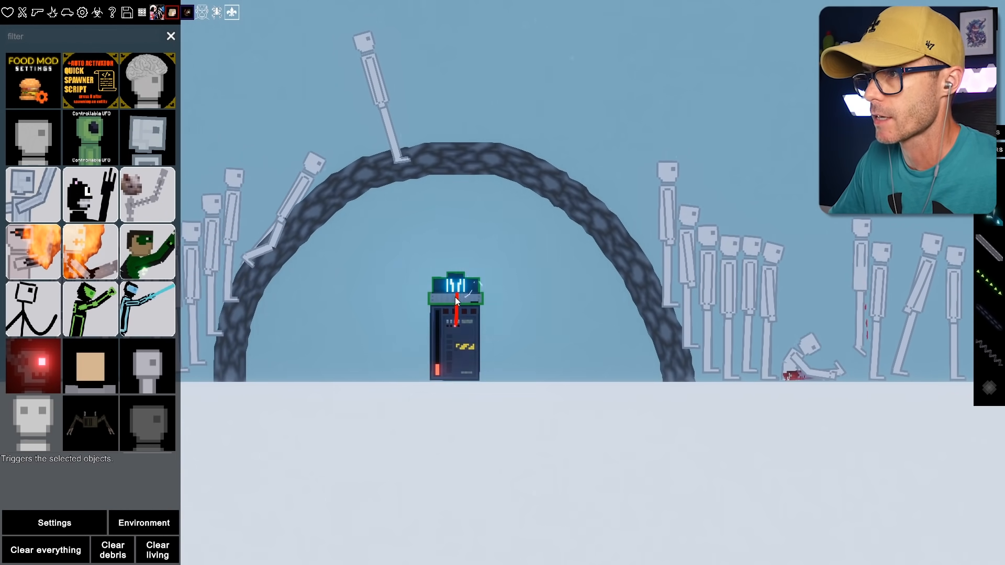
# - Delete the selected objects from the black-hole build via the right-click menu
pyautogui.rightClick(454, 298)
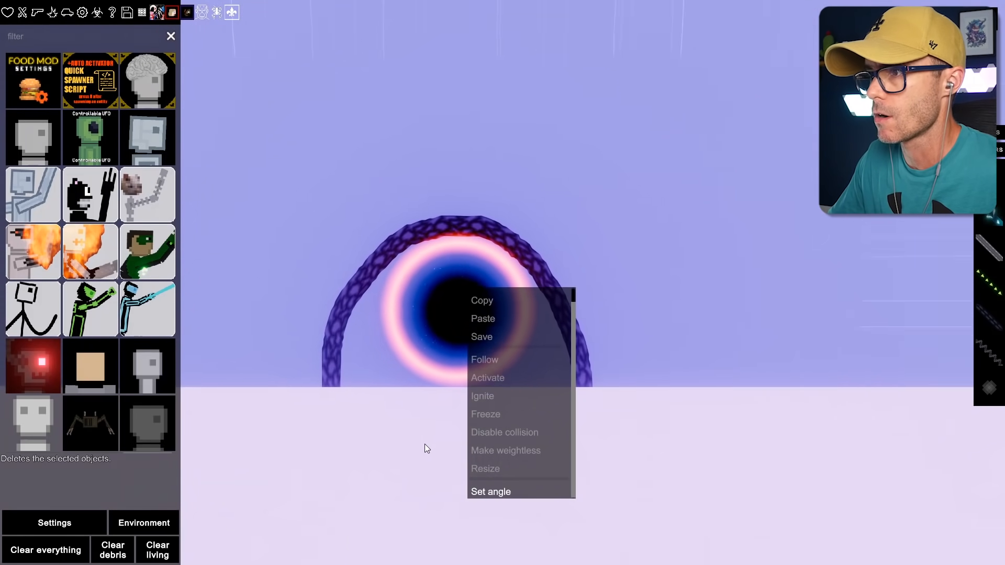
pyautogui.click(428, 449)
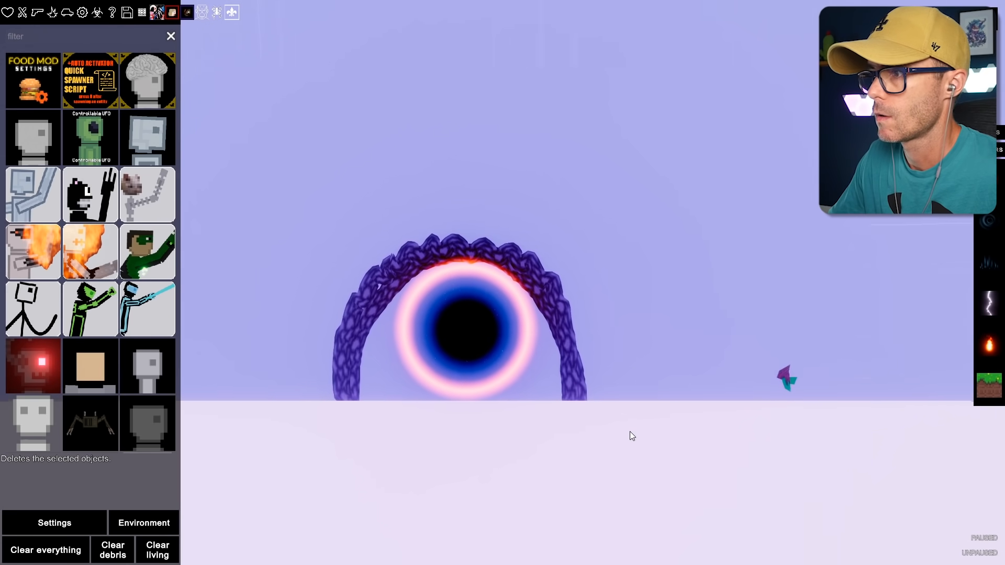
pyautogui.moveTo(242, 488)
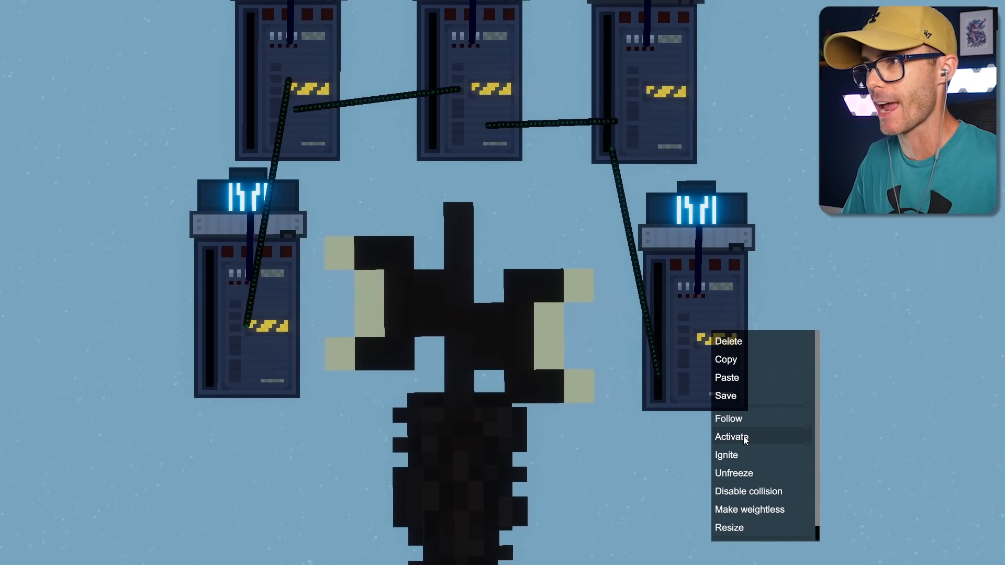
# - Activate the five cable-linked generators surrounding Siren Head
pyautogui.click(731, 436)
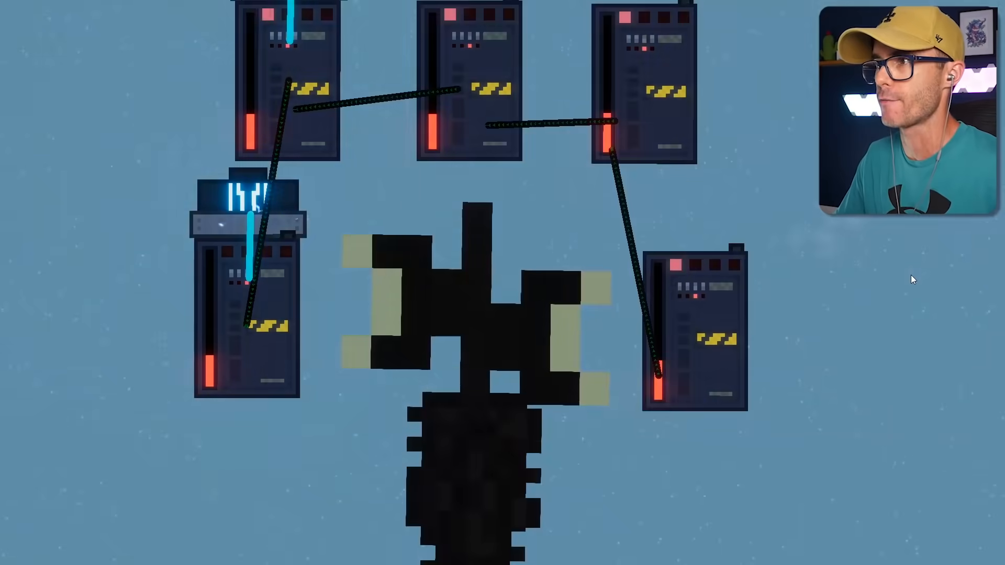